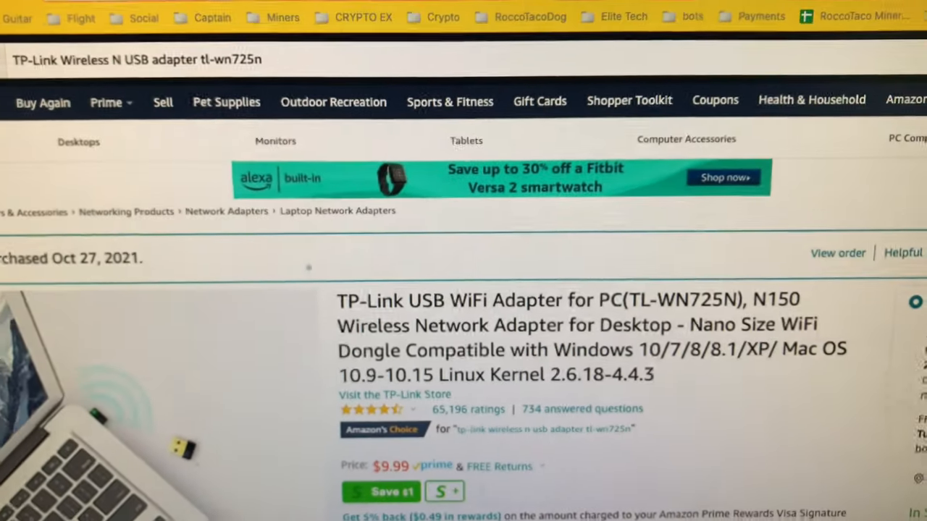
{"action": "scroll", "scroll_direction": "down", "scroll_amount": 3}
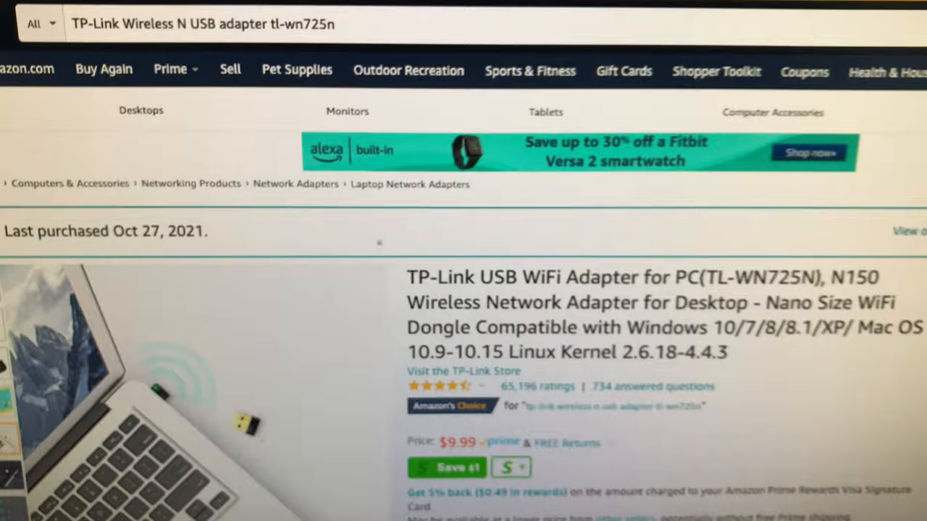
{"action": "scroll", "scroll_direction": "down", "scroll_amount": 3}
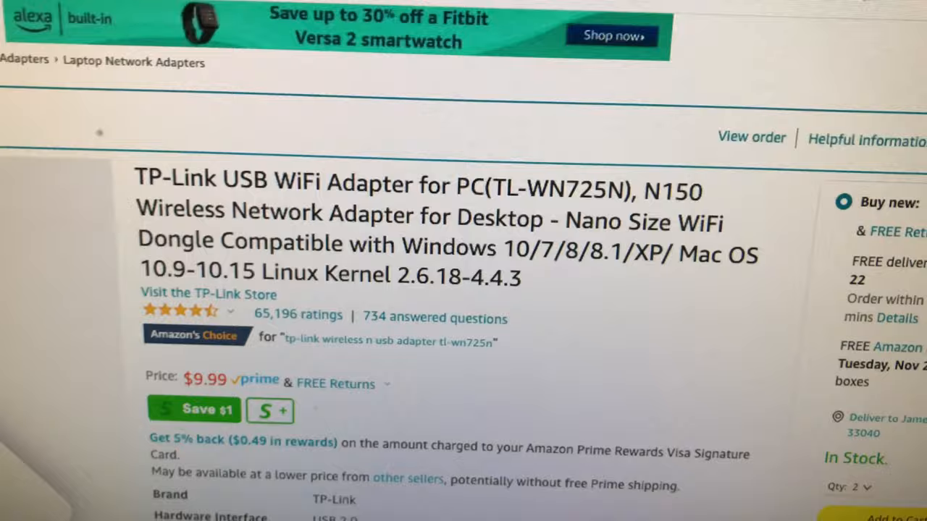
{"action": "scroll", "scroll_direction": "up", "scroll_amount": 3}
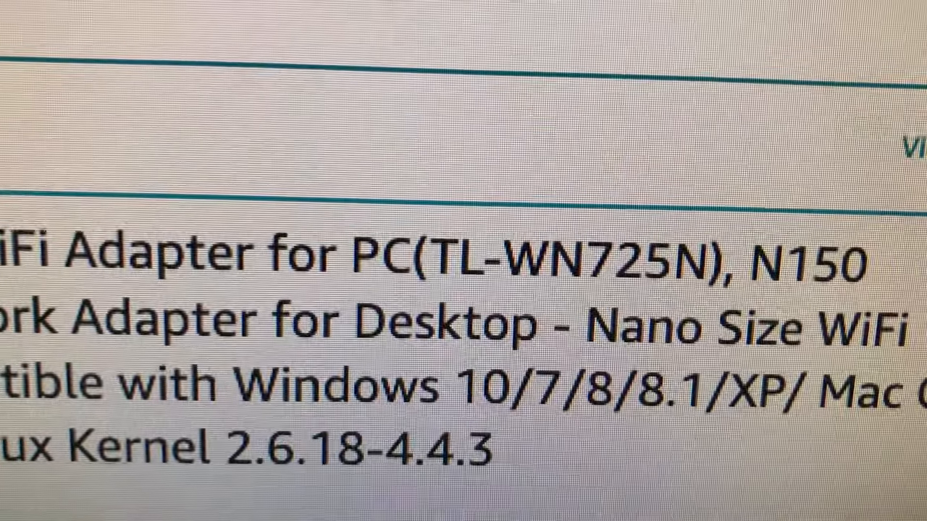
{"action": "scroll", "scroll_direction": "up", "scroll_amount": 3}
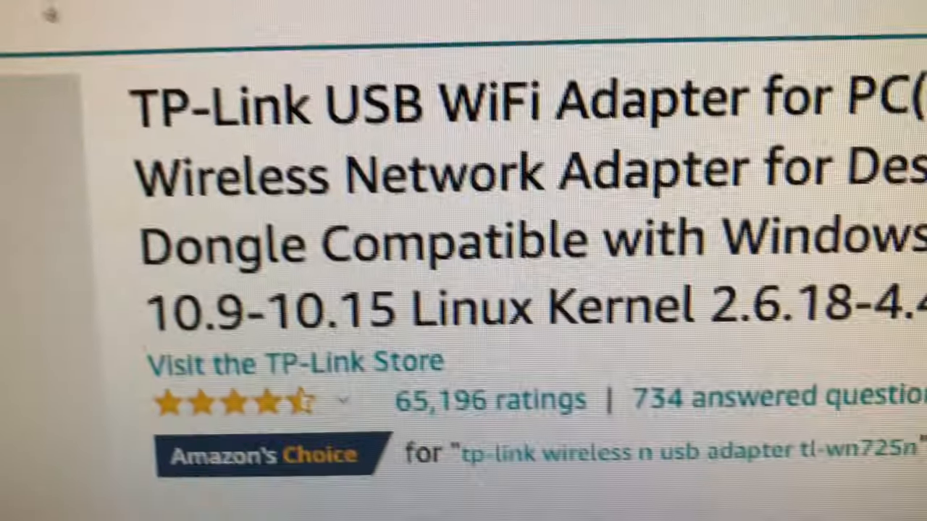